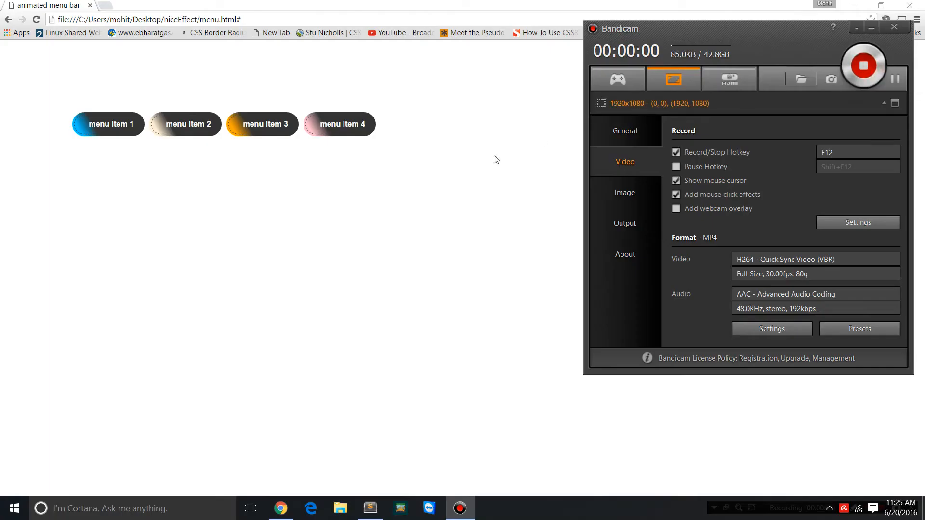
pyautogui.moveTo(472, 173)
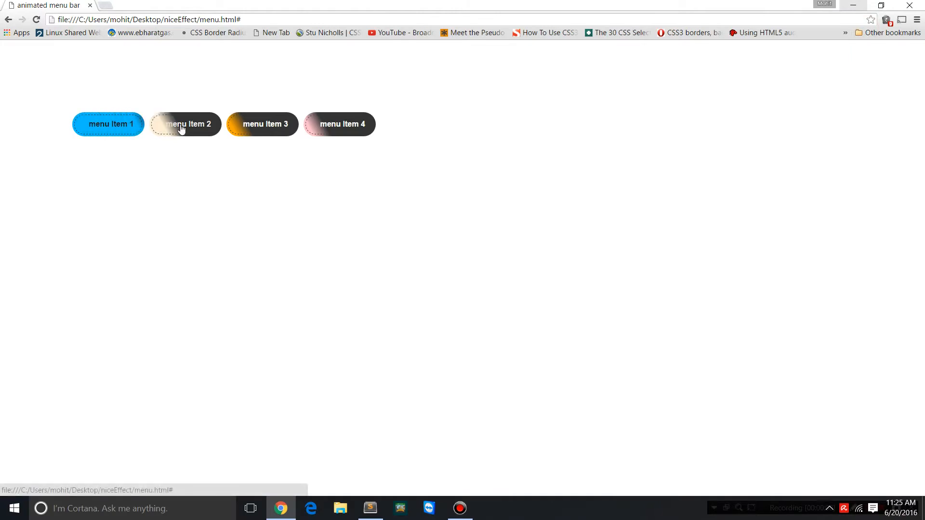
pyautogui.moveTo(340, 124)
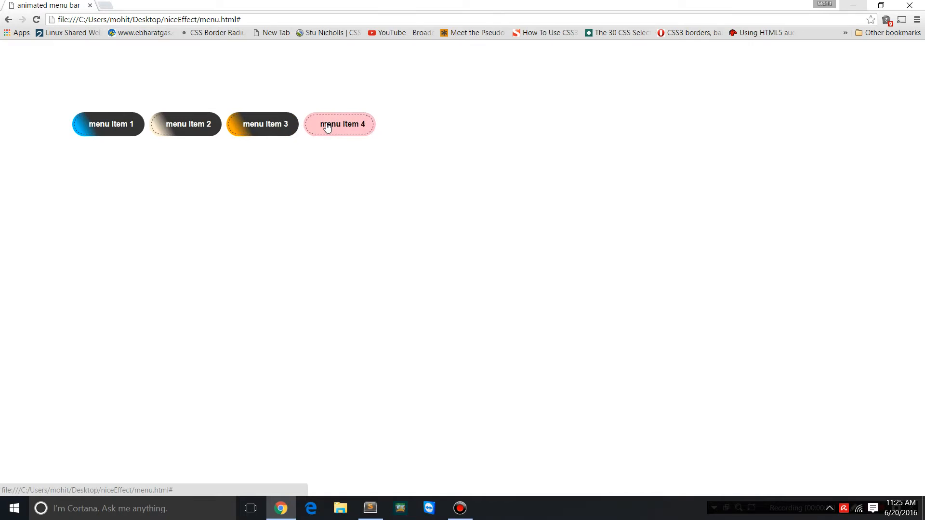
pyautogui.moveTo(186, 123)
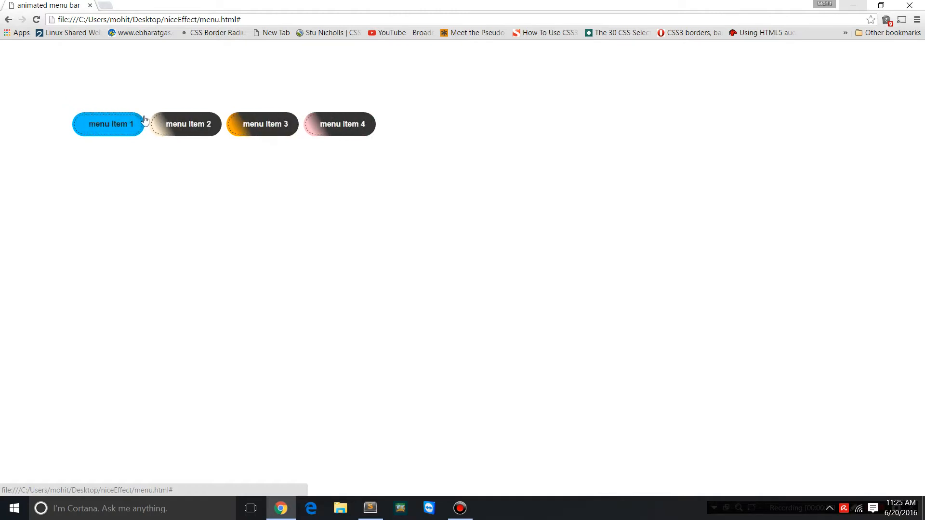
pyautogui.moveTo(263, 124)
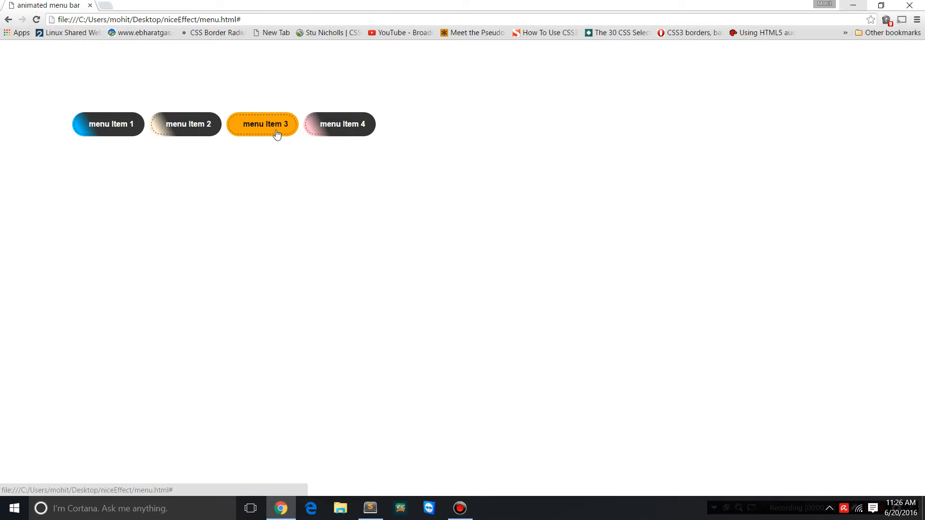
pyautogui.moveTo(388, 473)
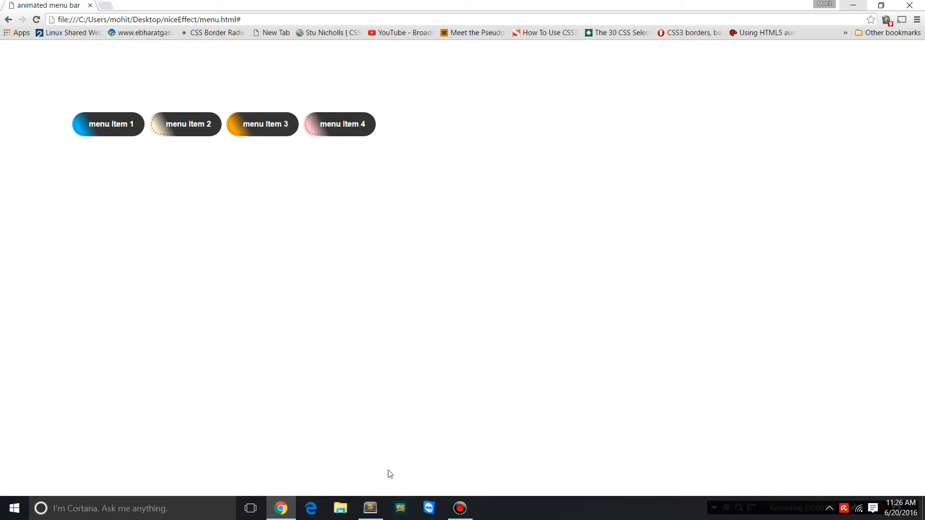
# Highlight every occurrence of the 'inner' and 'outer' class names in menu.html
pyautogui.click(370, 508)
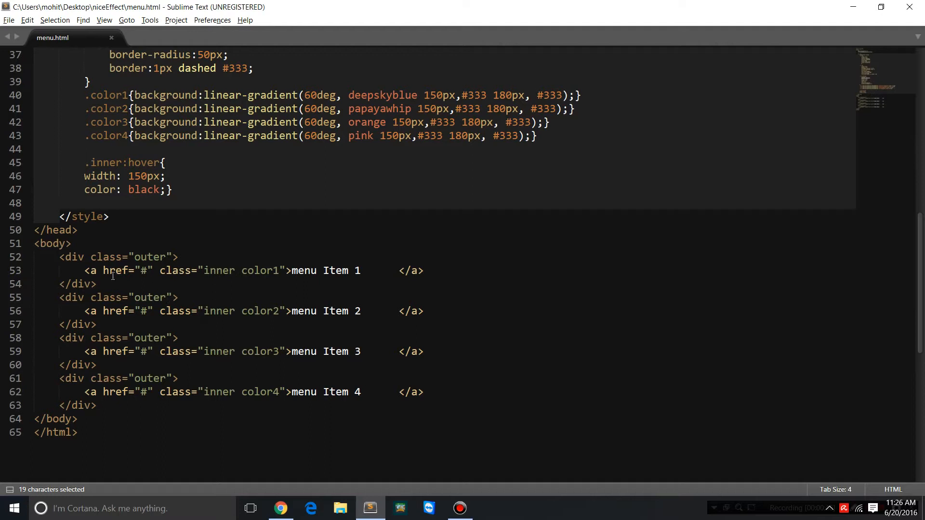
pyautogui.click(231, 280)
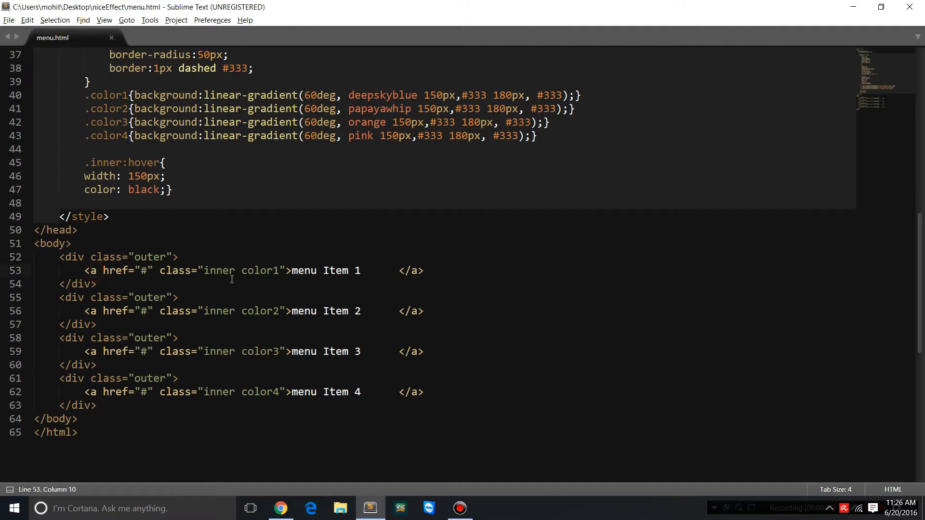
pyautogui.doubleClick(218, 270)
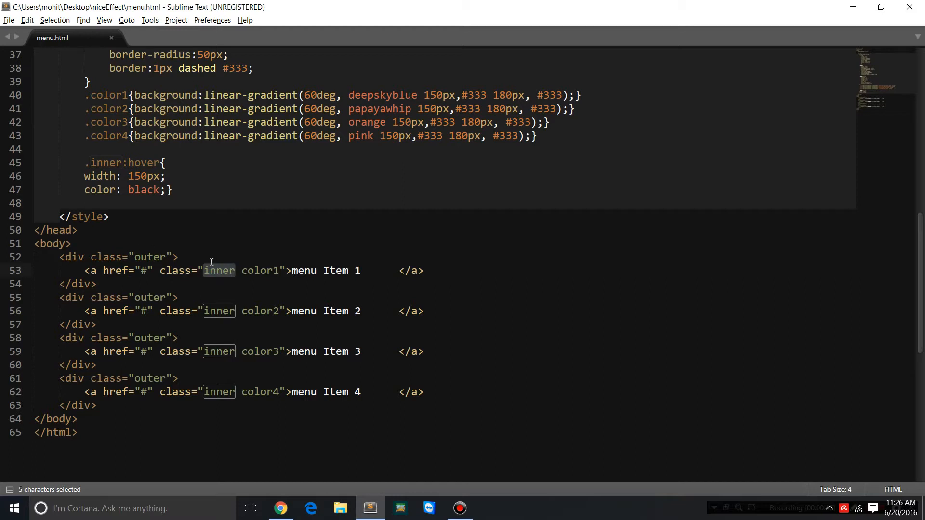
pyautogui.doubleClick(149, 257)
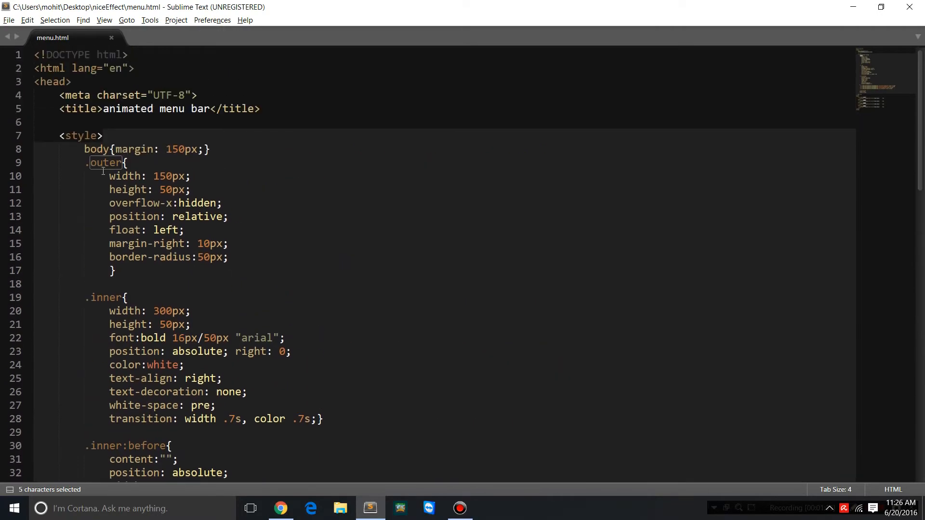
# Delete the 'hidden' value from overflow-x in the .outer rule
pyautogui.click(167, 176)
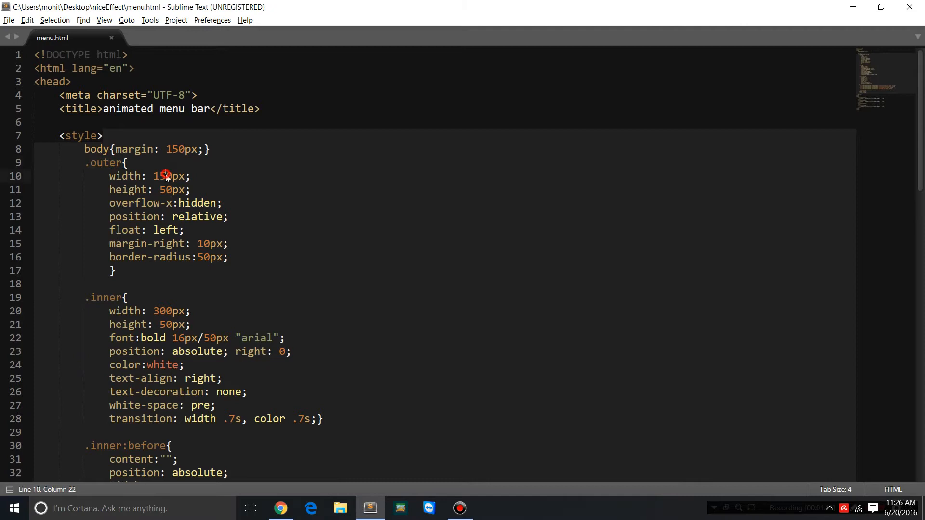
pyautogui.doubleClick(168, 311)
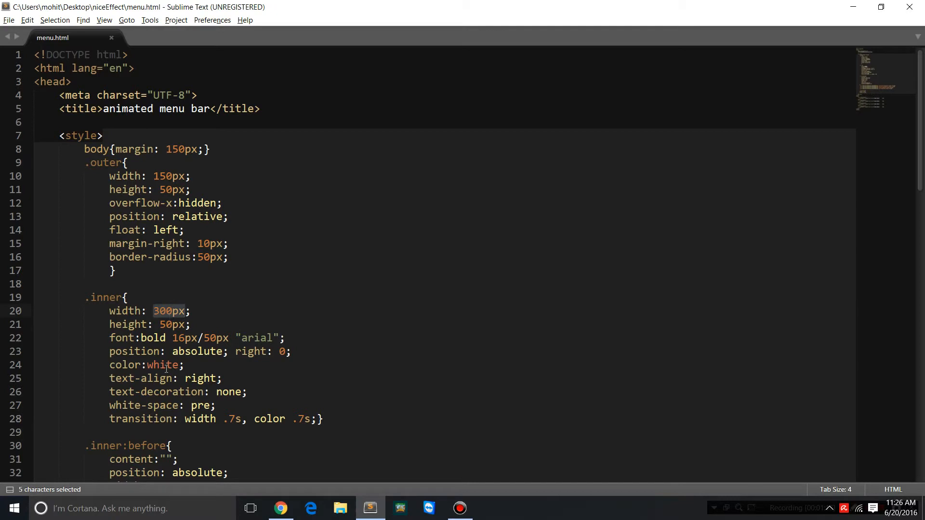
pyautogui.moveTo(202, 281)
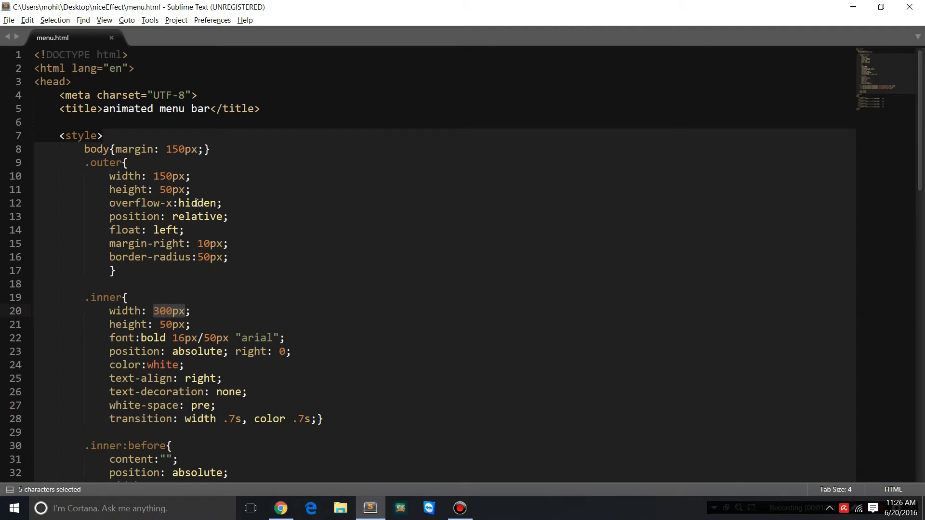
pyautogui.doubleClick(197, 203)
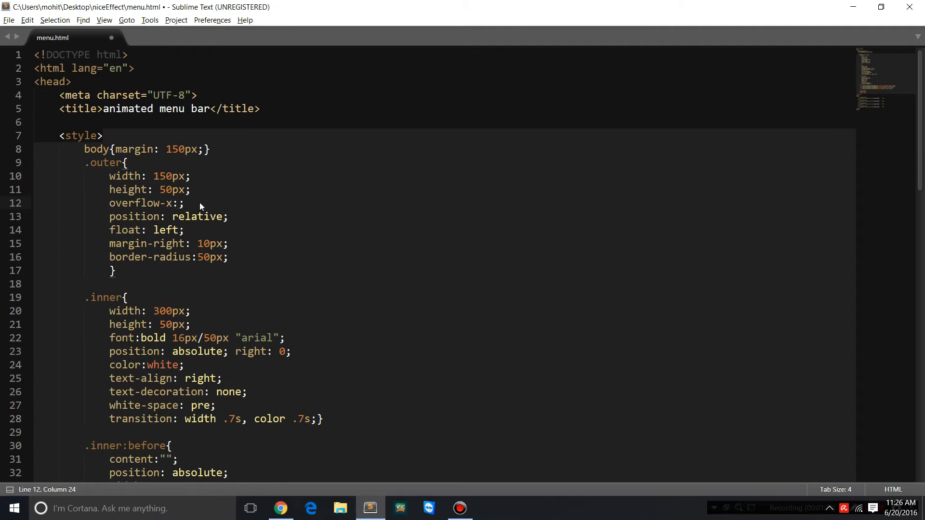
pyautogui.scroll(-3)
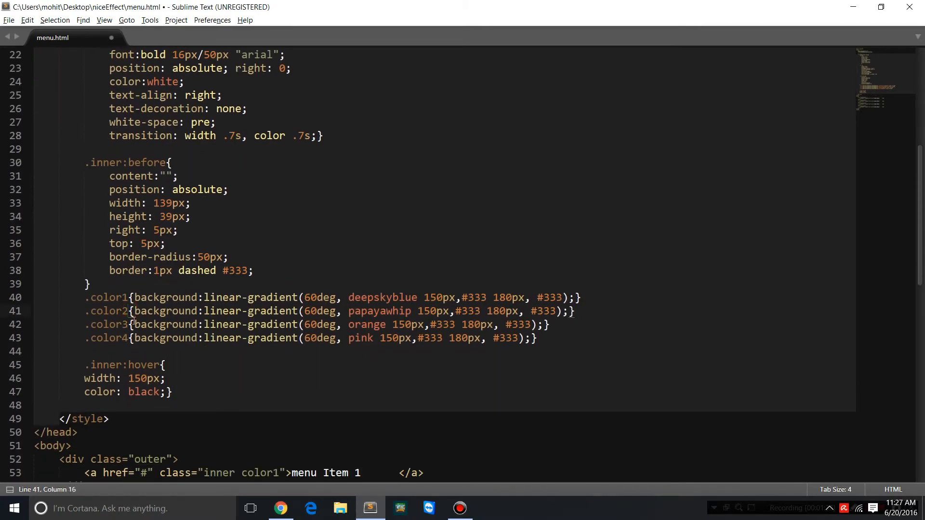
# Strip the digits from .color2, .color3 and .color4 and save menu.html
pyautogui.press('Backspace')
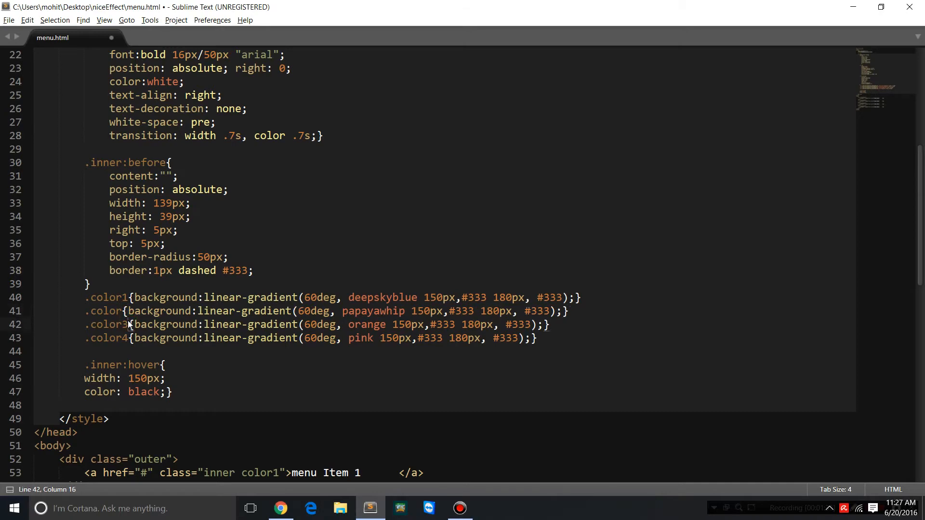
pyautogui.press('backspace')
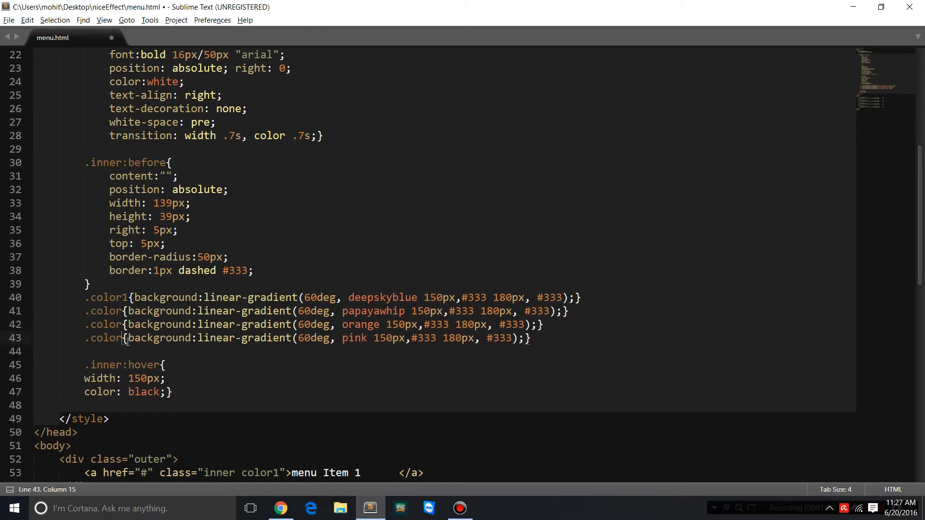
pyautogui.press('ctrl+s')
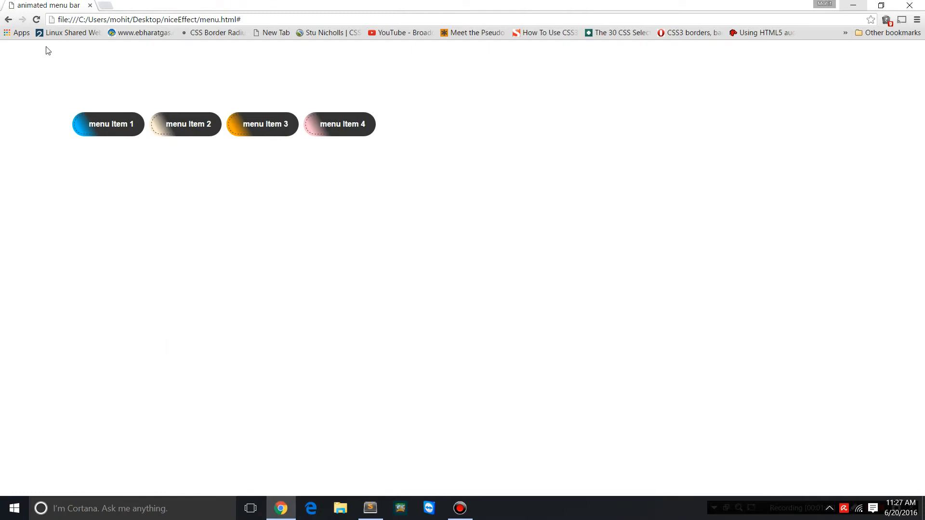
# Reload the menu page in Chrome to show item 1's fill overflowing its pill
pyautogui.click(36, 19)
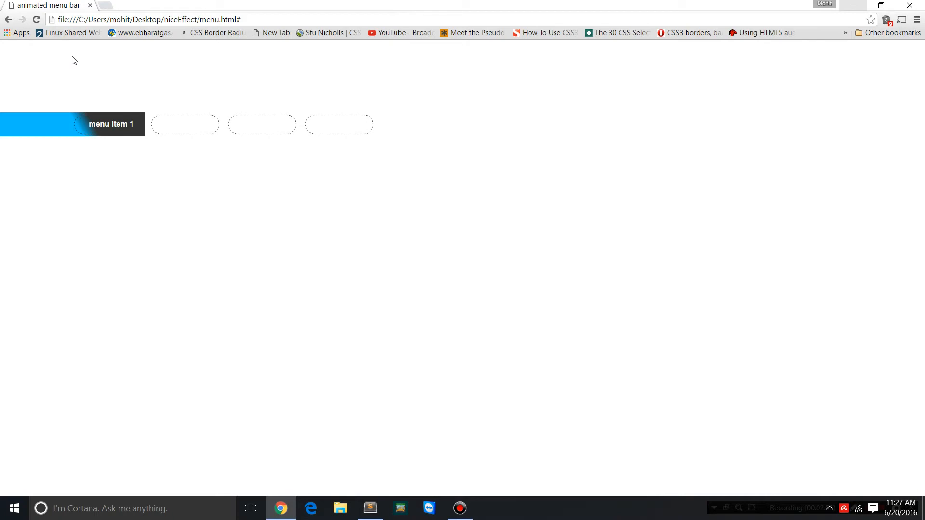
pyautogui.moveTo(42, 123)
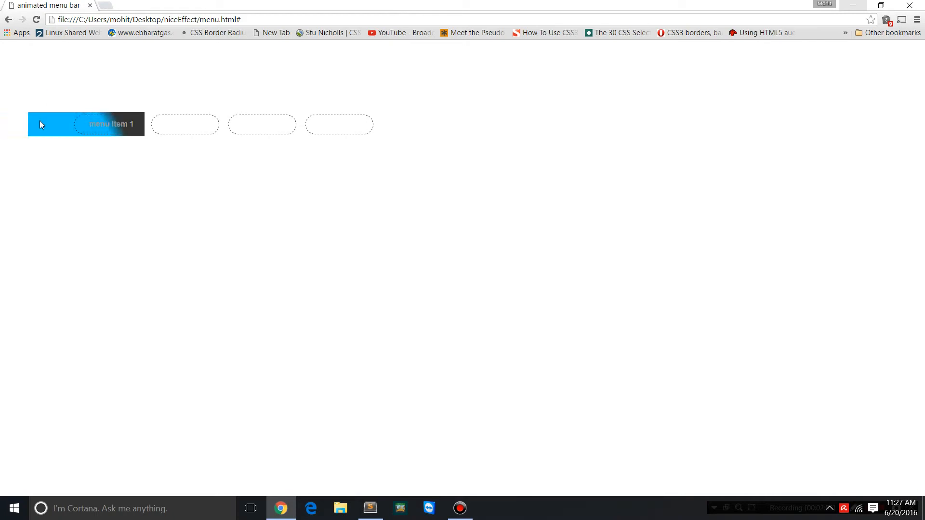
pyautogui.moveTo(46, 82)
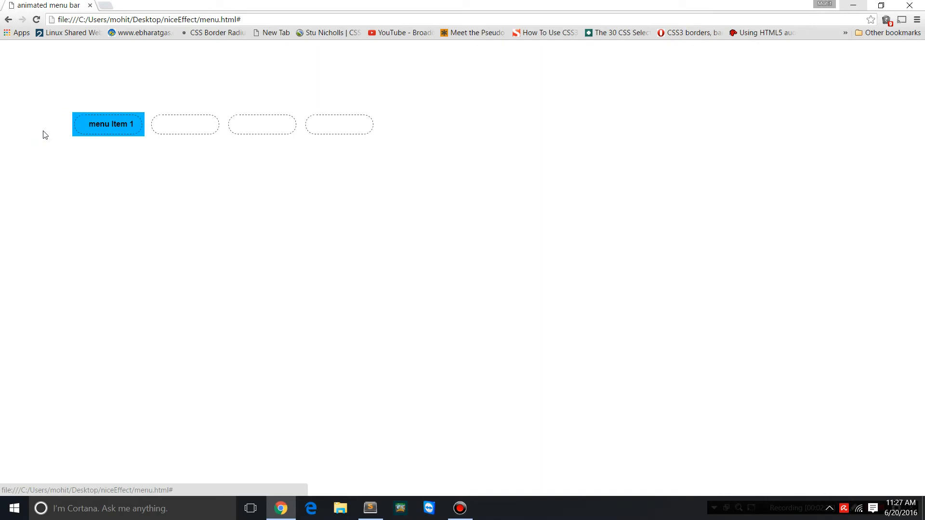
pyautogui.moveTo(53, 134)
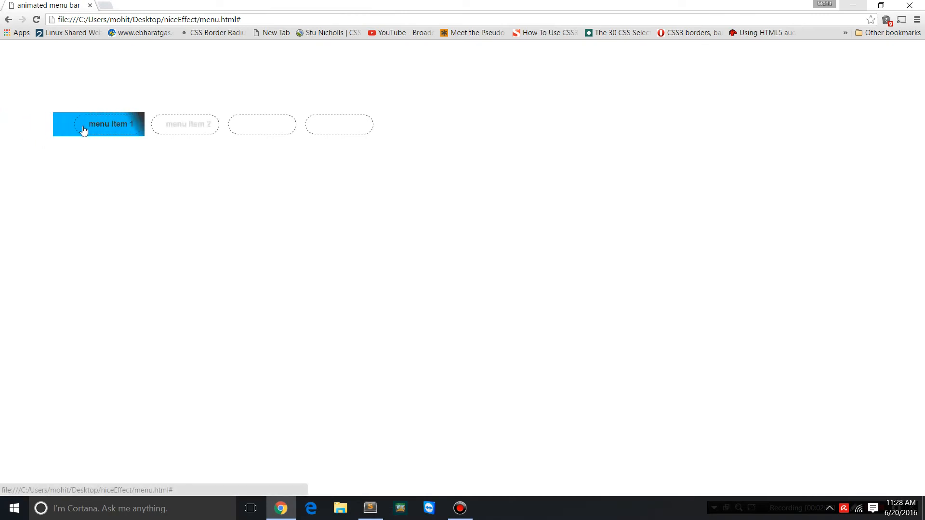
pyautogui.moveTo(28, 132)
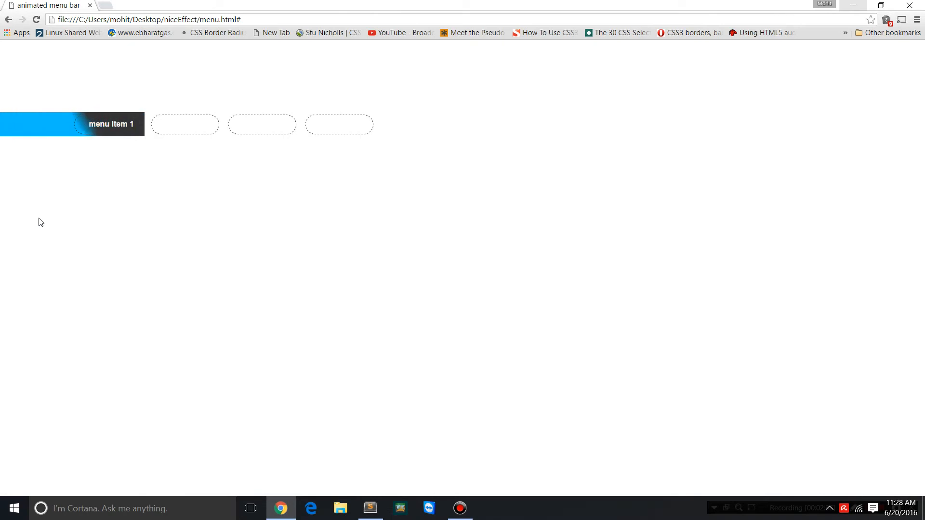
pyautogui.moveTo(323, 274)
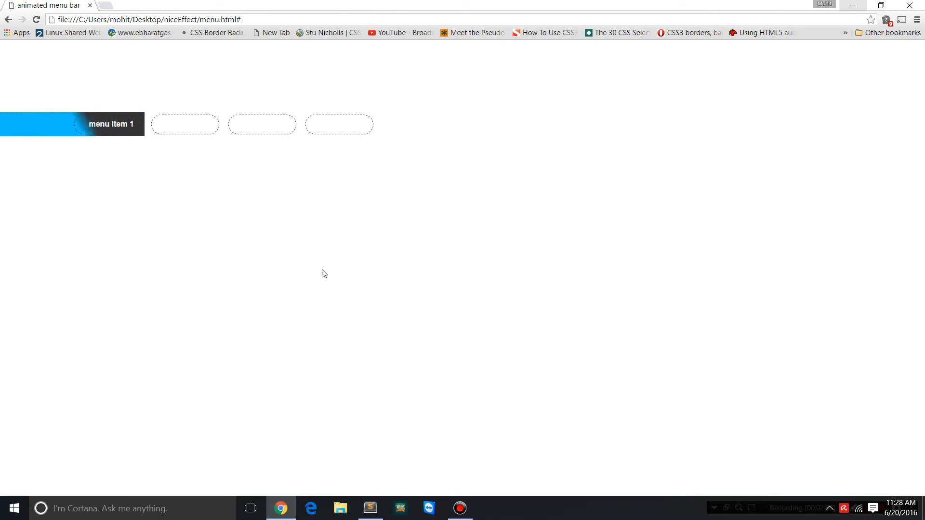
# Save menu.html in Sublime Text with overflow-x: hidden restored on .outer
pyautogui.click(370, 508)
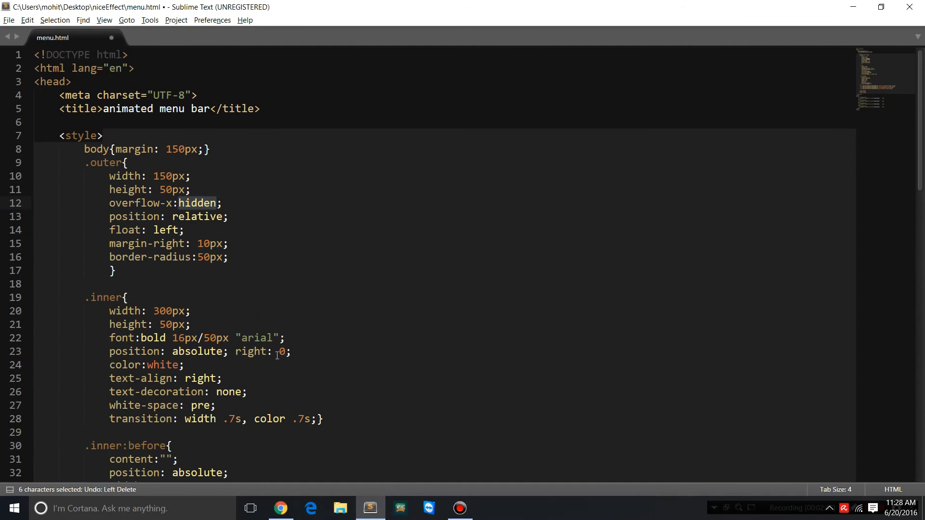
pyautogui.press('ctrl+s')
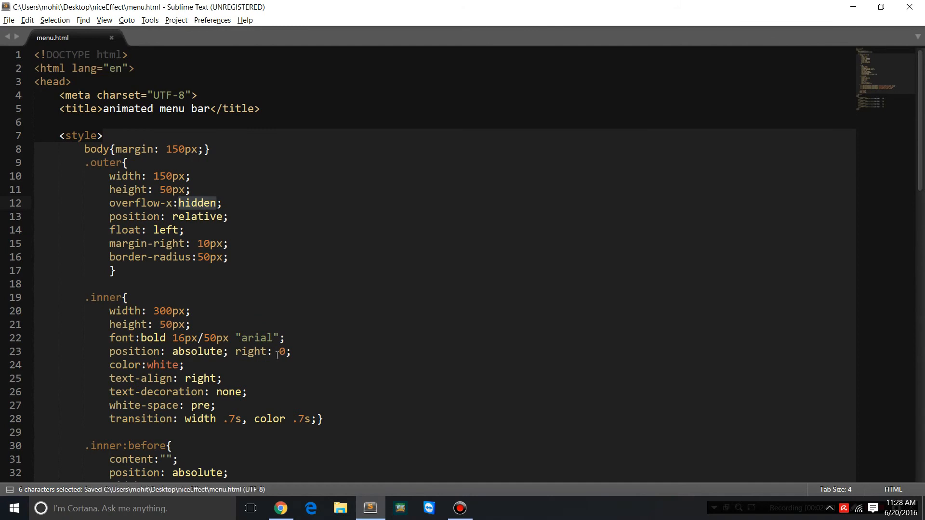
pyautogui.click(280, 508)
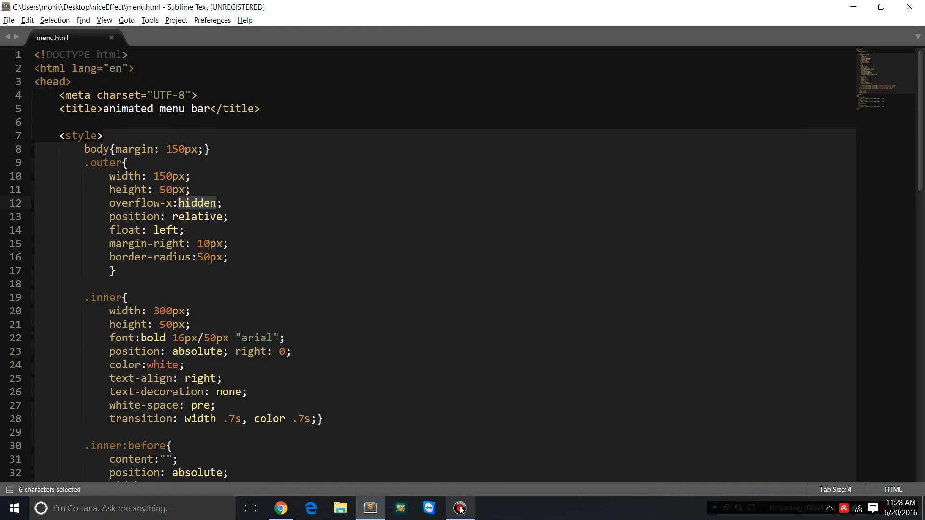
pyautogui.click(459, 507)
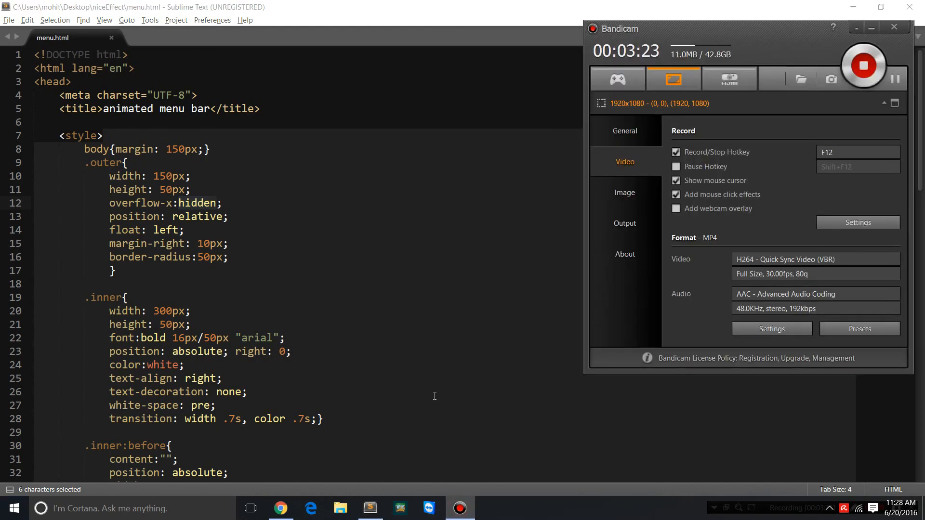